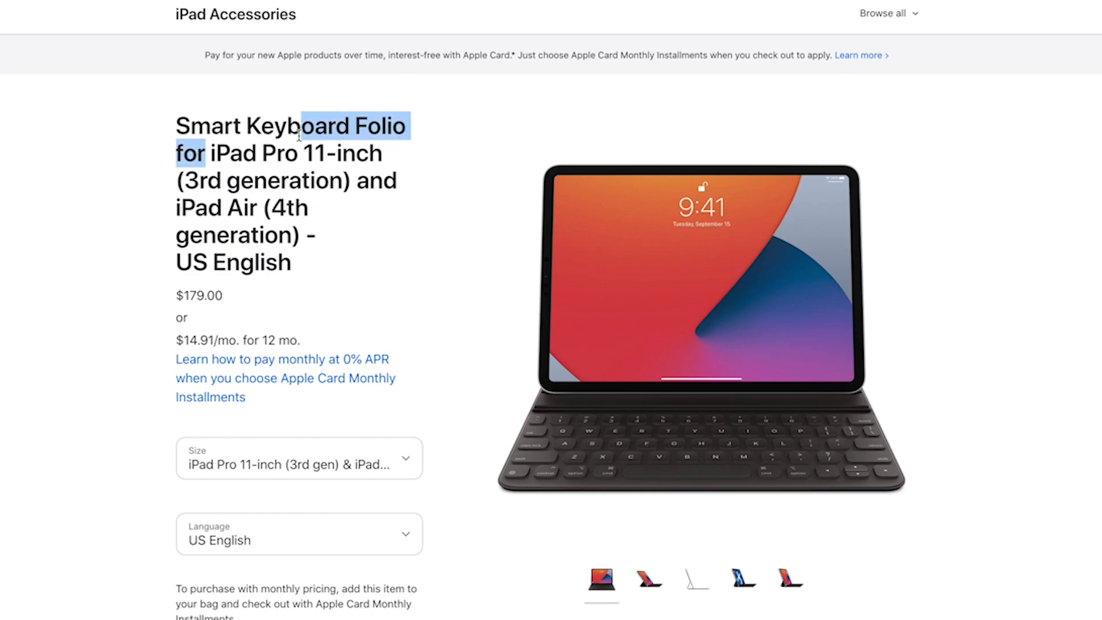
# Browse the Magic Keyboard gallery photos: angled front view, rear view, then back to the first image
pyautogui.click(695, 580)
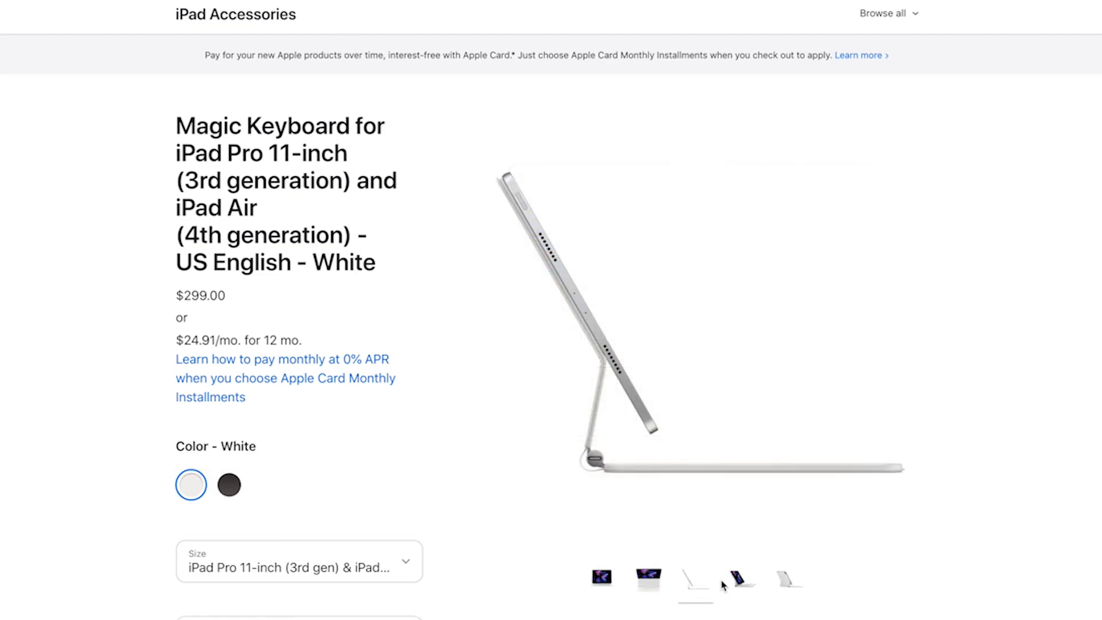
pyautogui.click(789, 578)
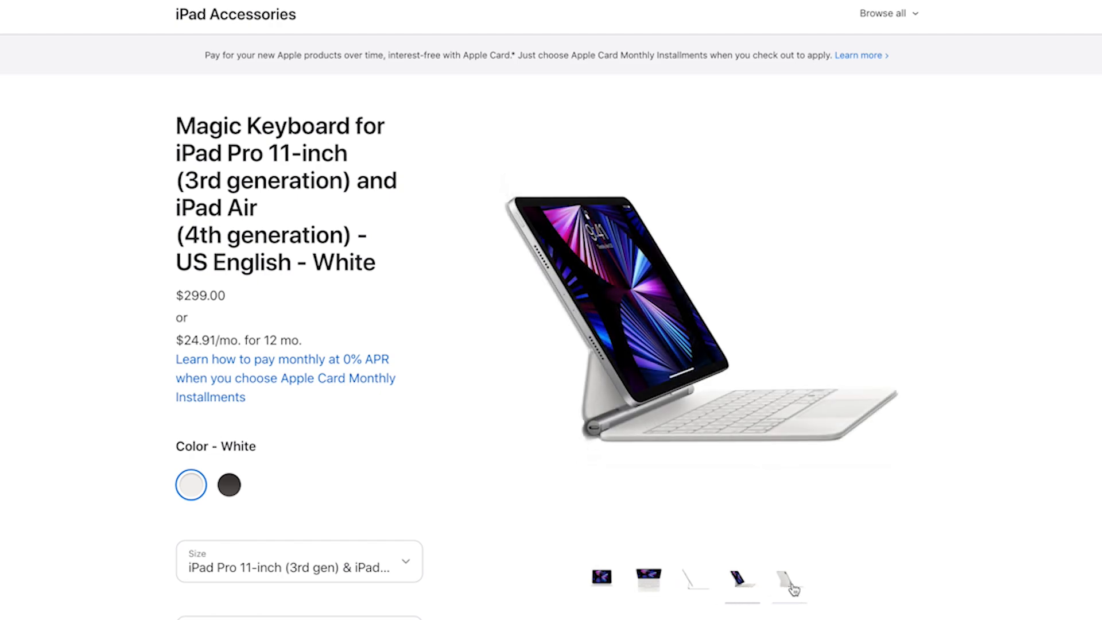
pyautogui.click(789, 583)
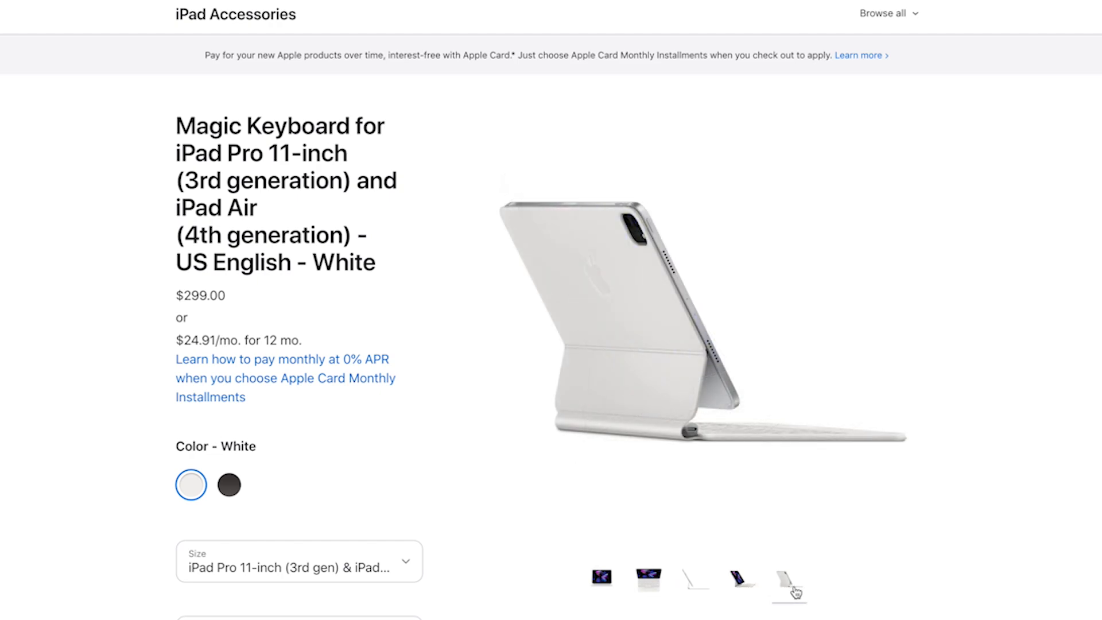
pyautogui.click(695, 584)
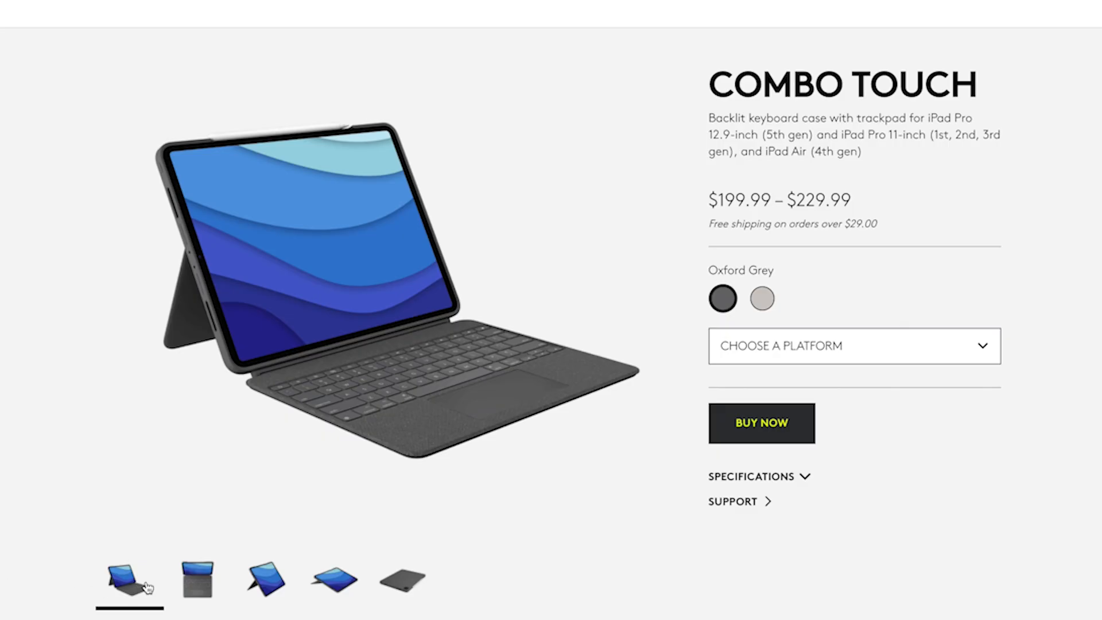
# View the Combo Touch photos: kickstand propped, low drawing angle, then typing on the iPad
pyautogui.click(265, 579)
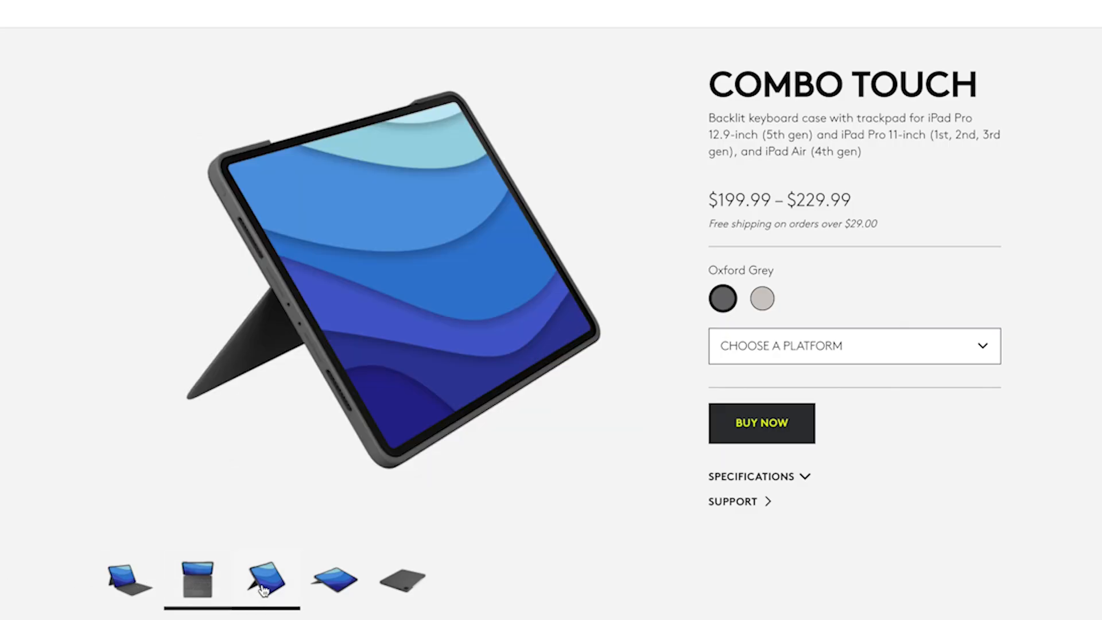
pyautogui.click(402, 578)
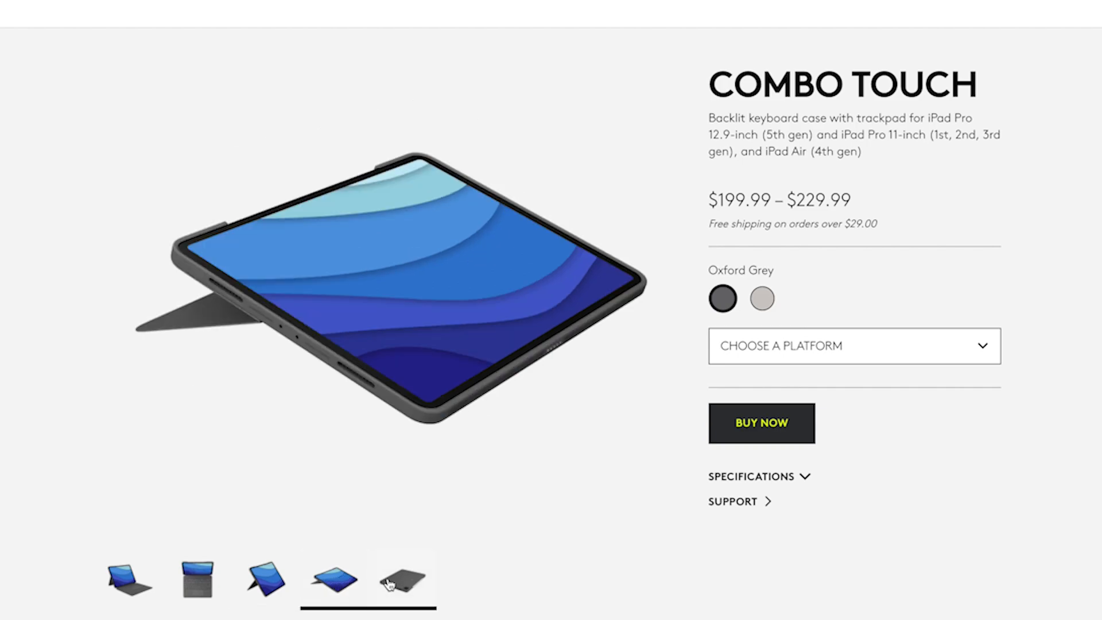
pyautogui.click(130, 576)
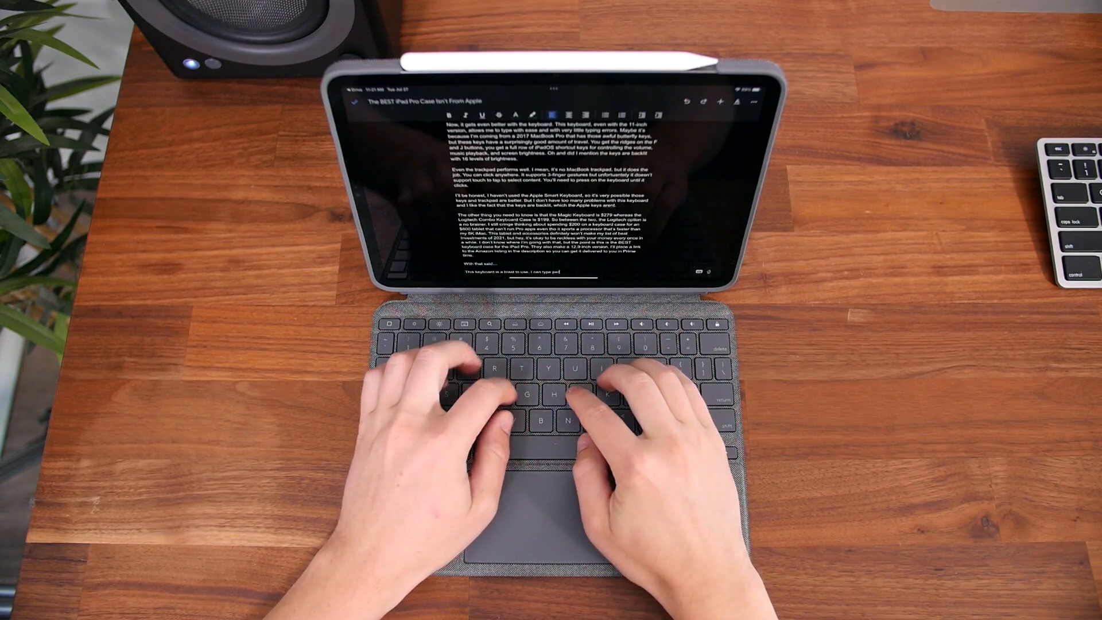
# Continue the sentence with "erfectly well. It's" in the iPad document
pyautogui.write("erfectly well. It's")
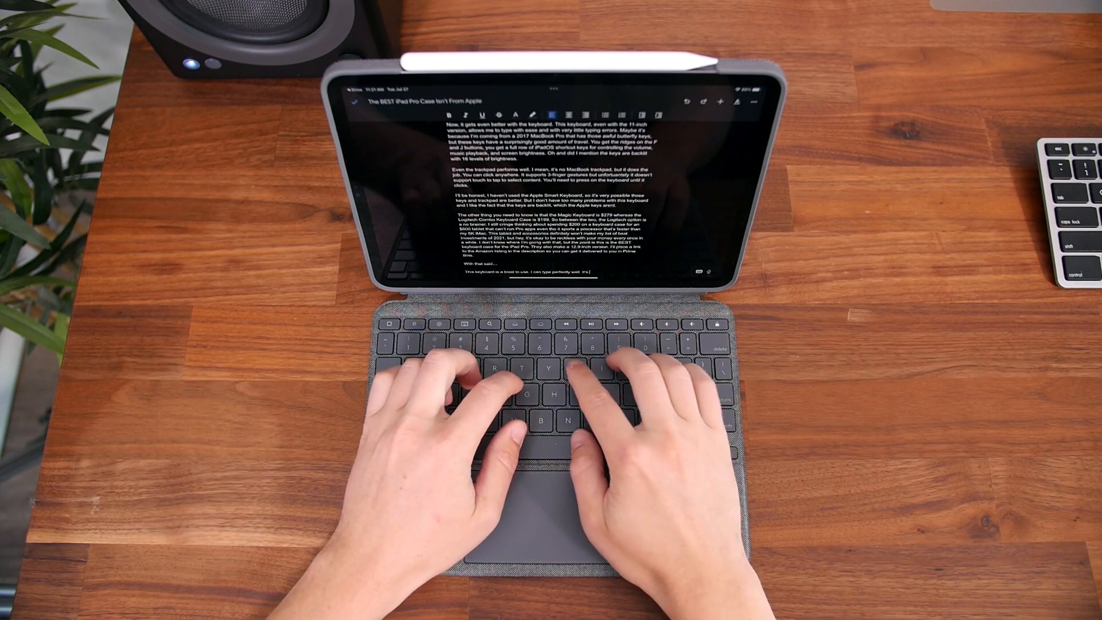